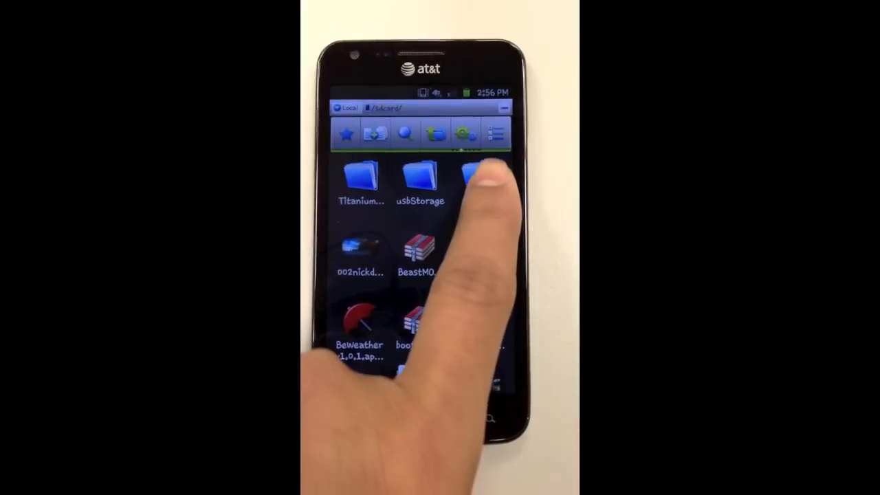
Browse into the SD card's zedge folder and one of its subfolders
click(467, 172)
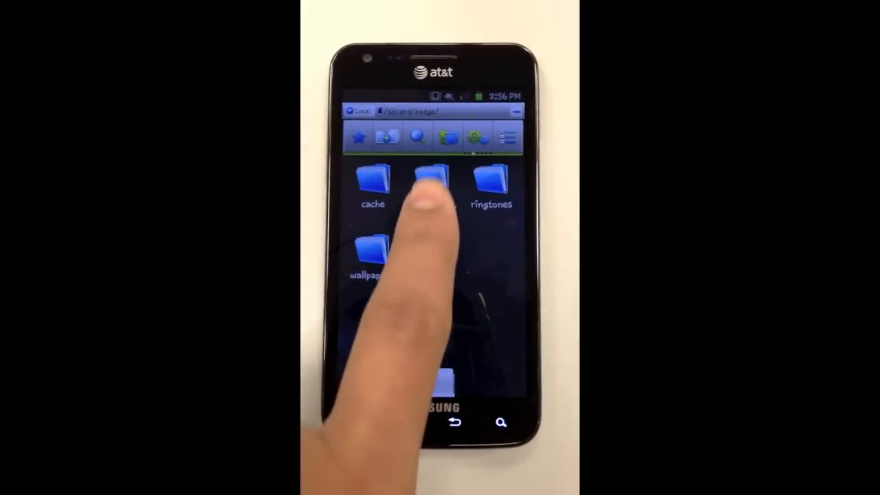
click(430, 182)
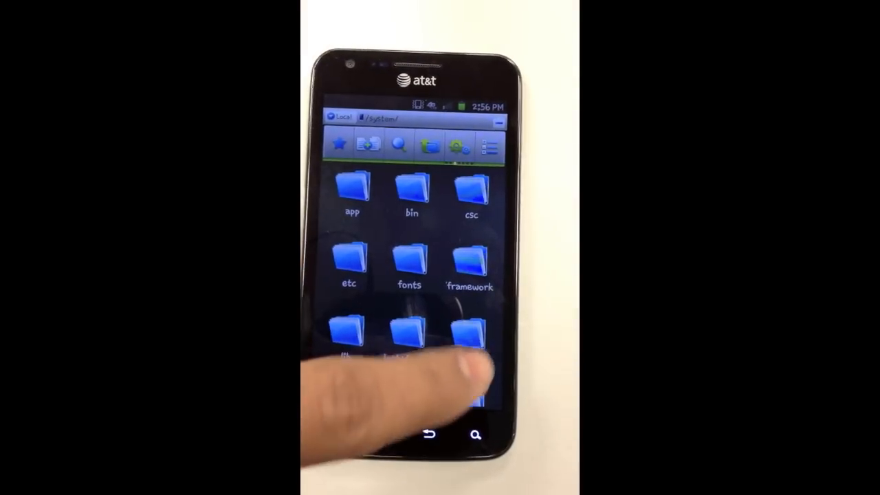
Paste Glass Break_7.mp3 into /system/media/audio/notifications, confirm overwrite, and go home
click(469, 337)
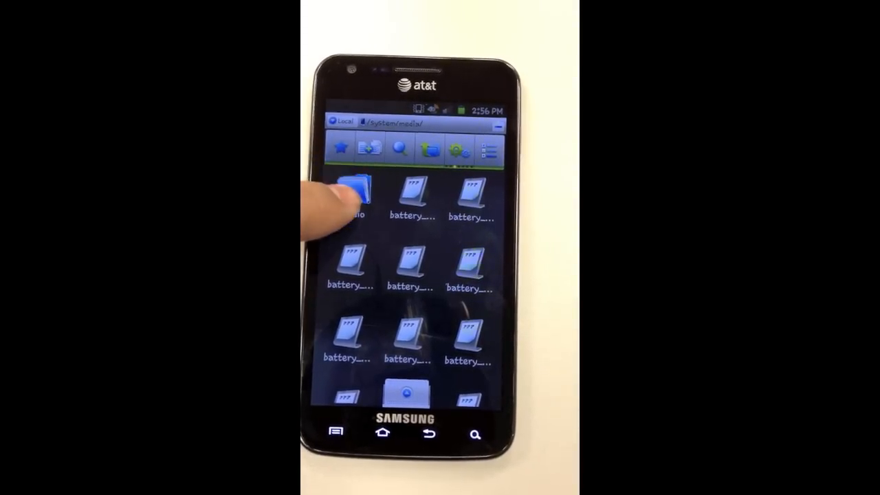
click(354, 192)
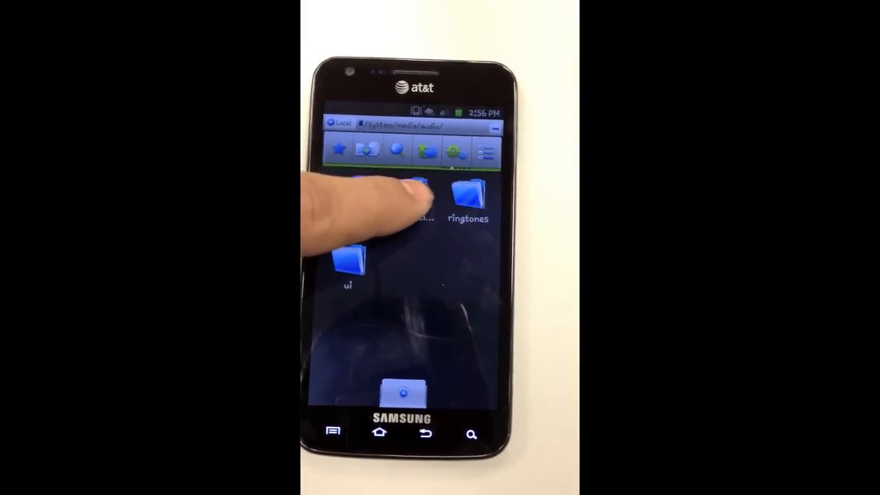
click(412, 193)
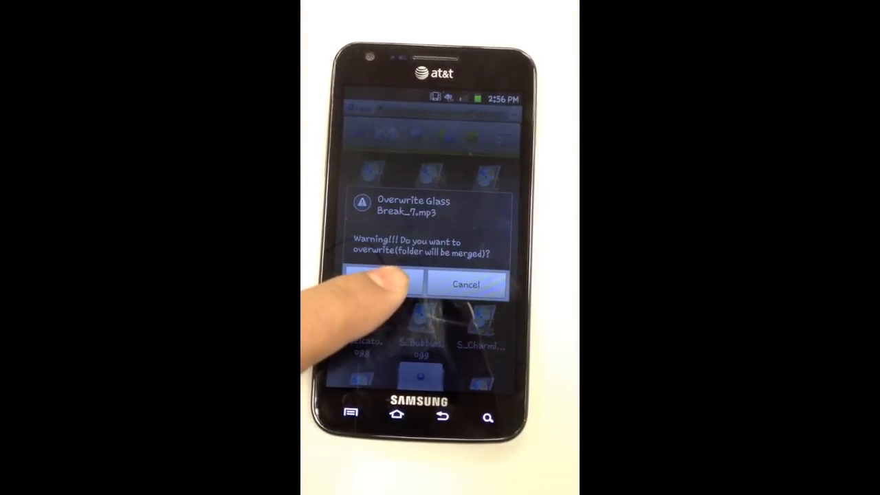
click(380, 285)
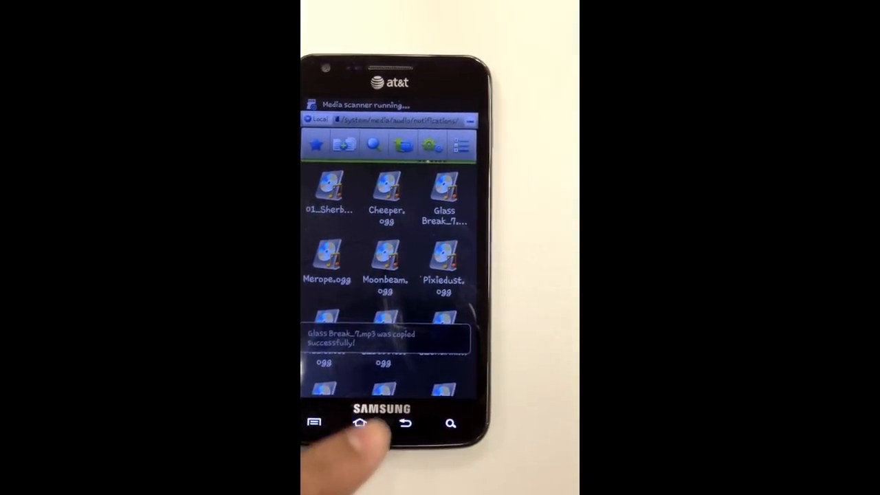
click(359, 422)
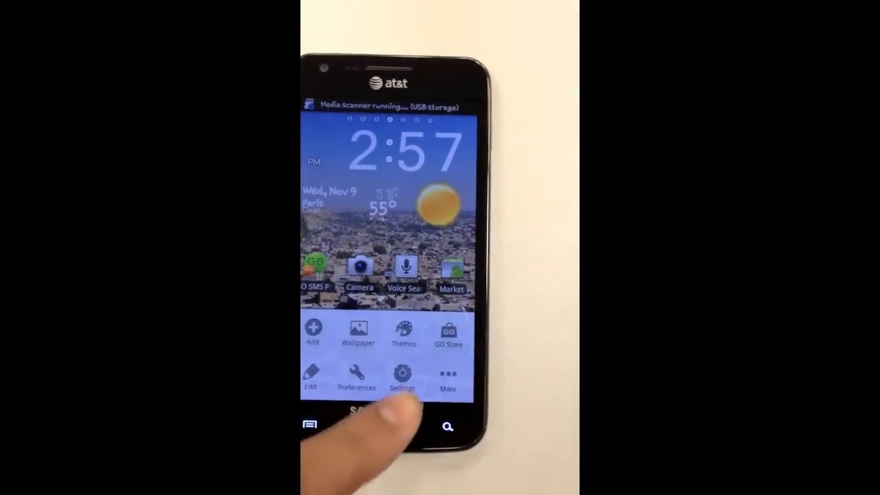
Open Settings and go to the Sound page with the notification ringtone option
click(403, 373)
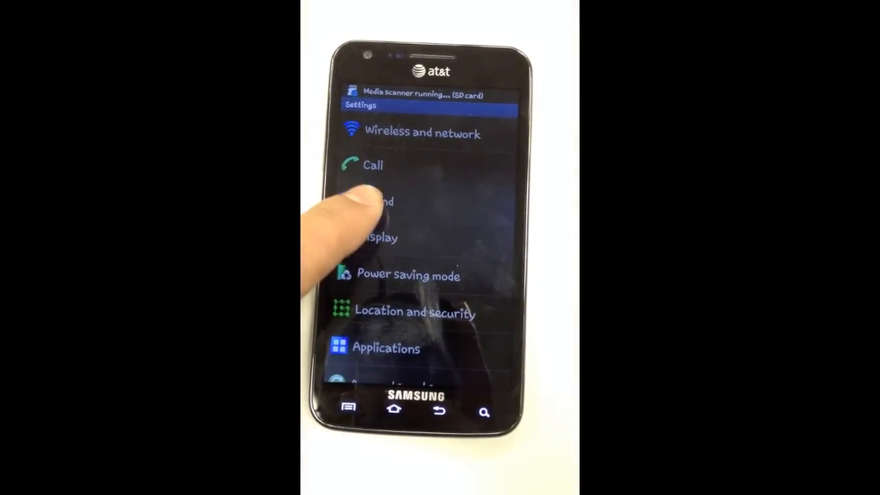
click(375, 199)
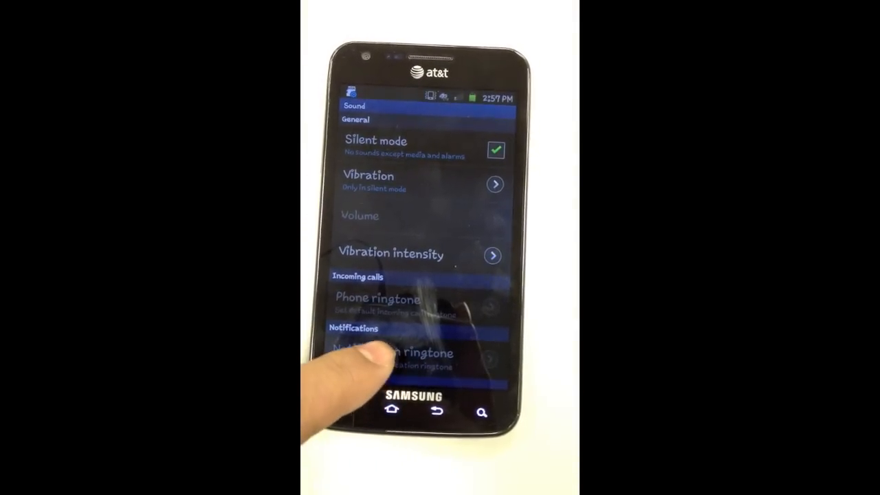